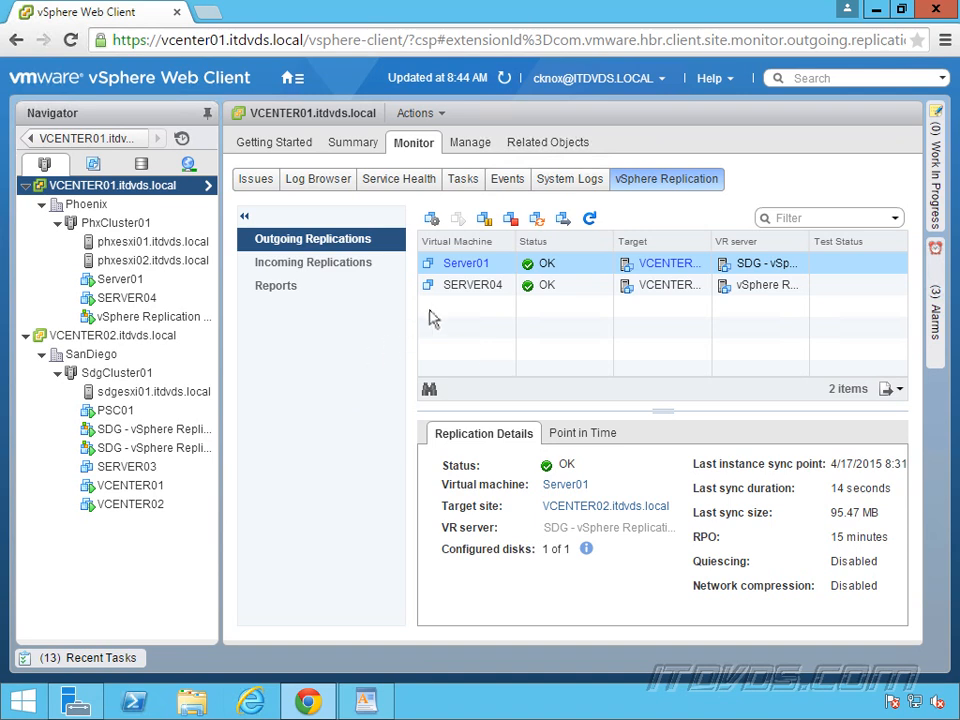
{"action": "mouse_move", "coordinate": [352, 388]}
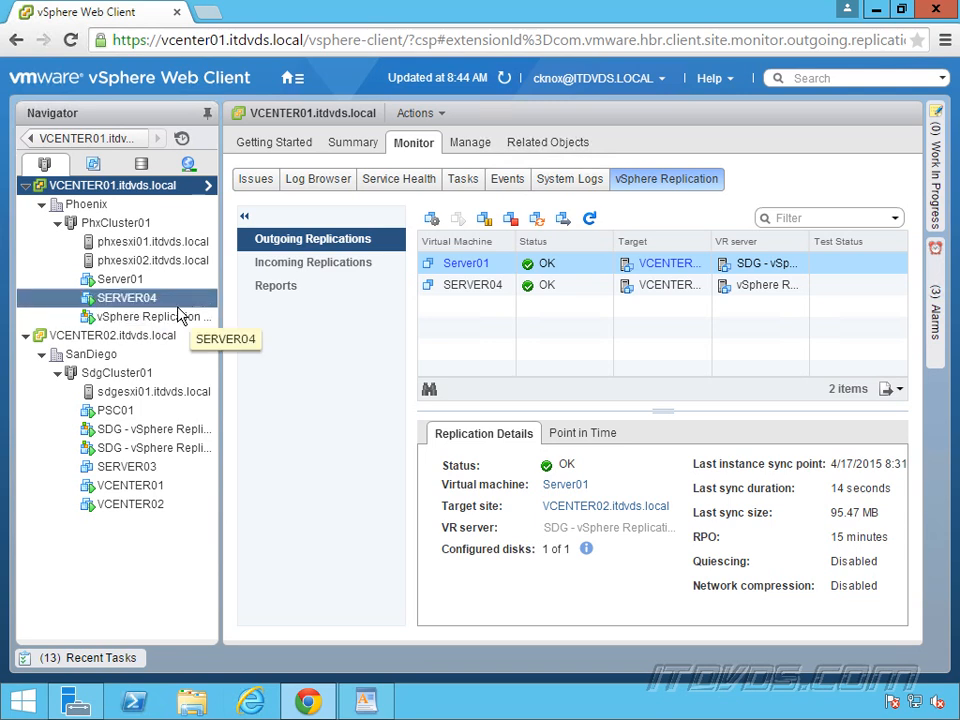
{"action": "mouse_move", "coordinate": [156, 316]}
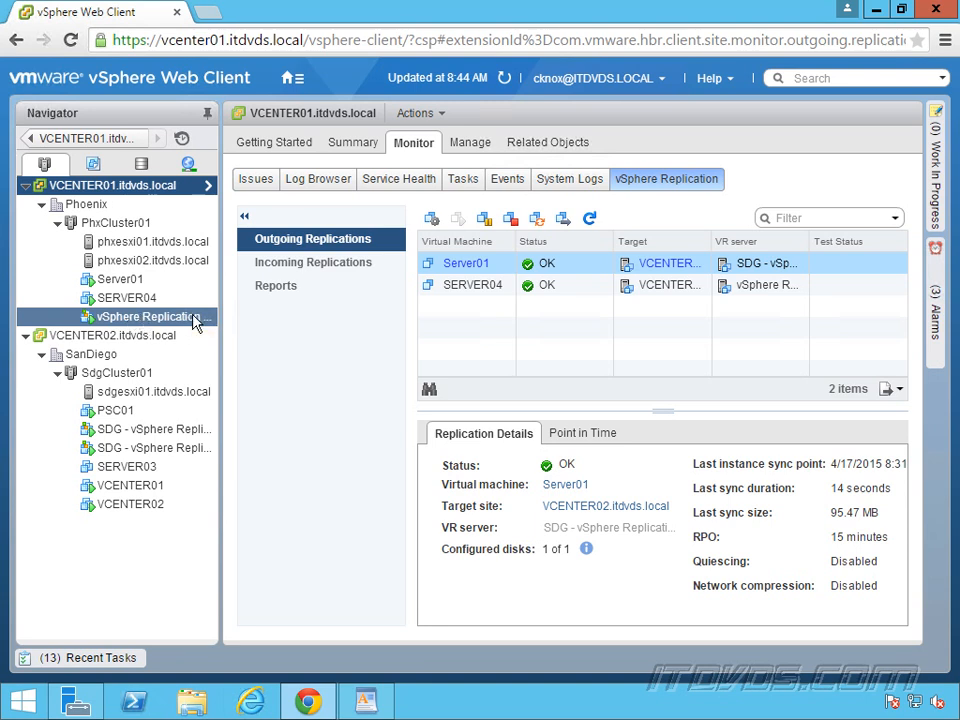
{"action": "left_click", "coordinate": [126, 298]}
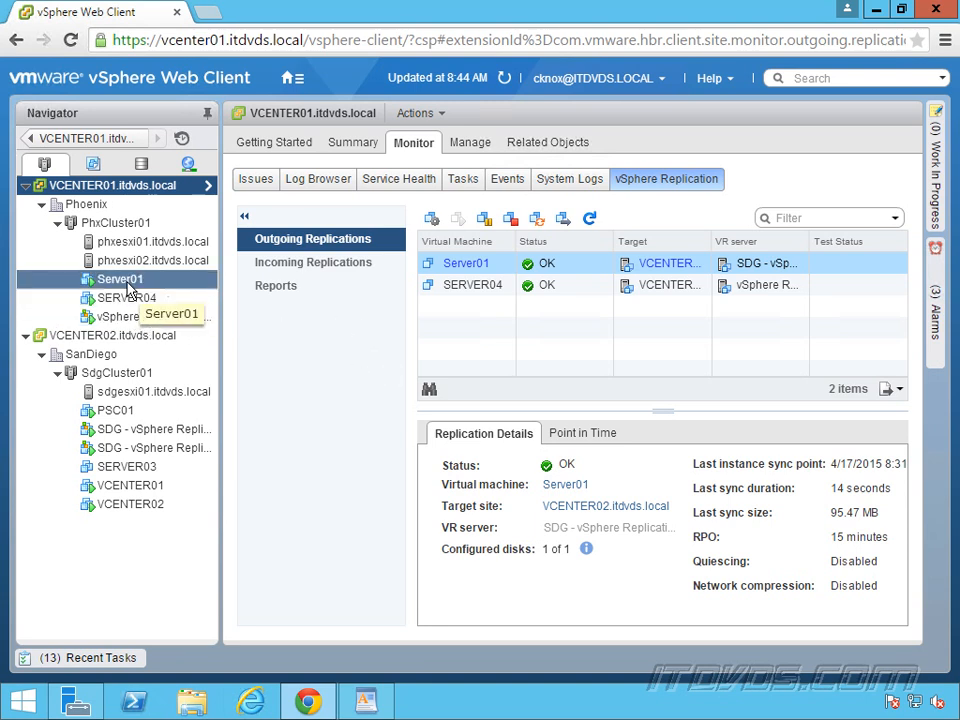
{"action": "left_click", "coordinate": [154, 390]}
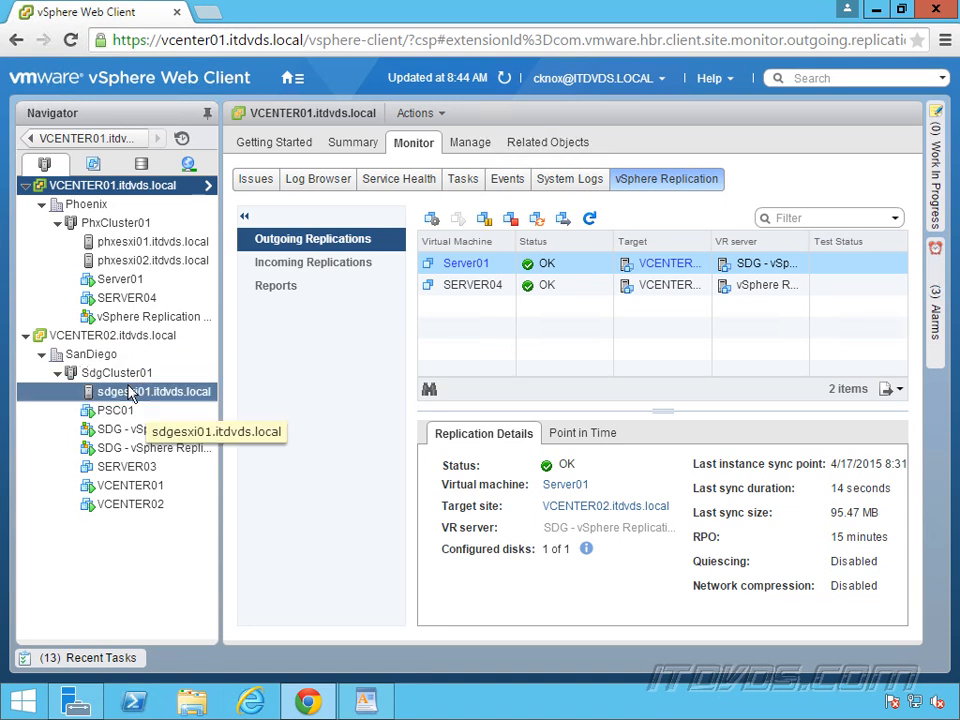
{"action": "left_click", "coordinate": [152, 260]}
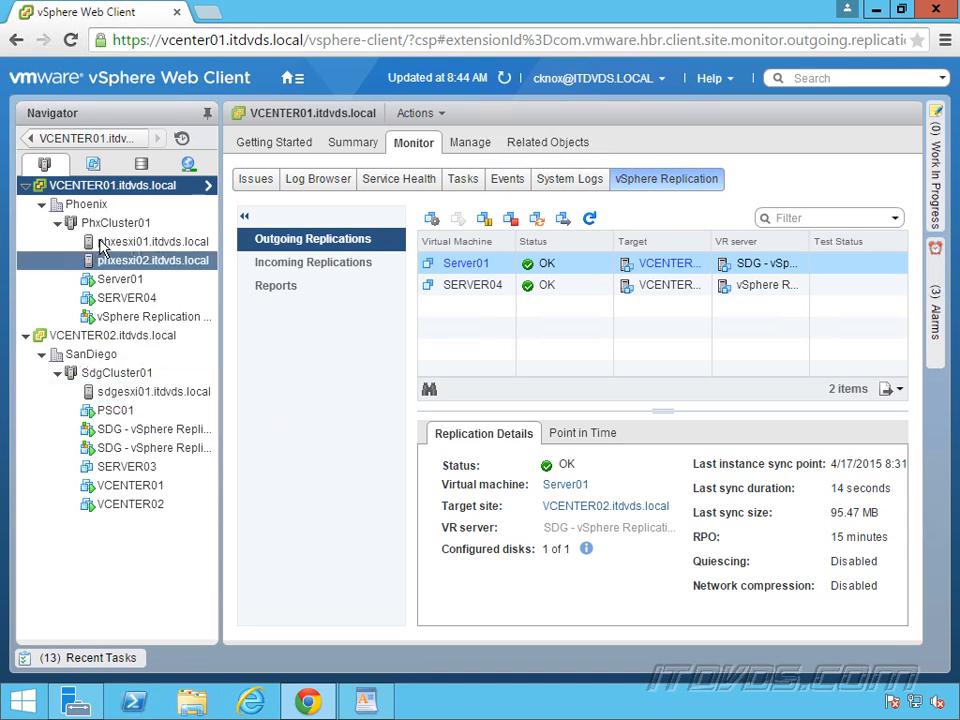
{"action": "left_click", "coordinate": [116, 372]}
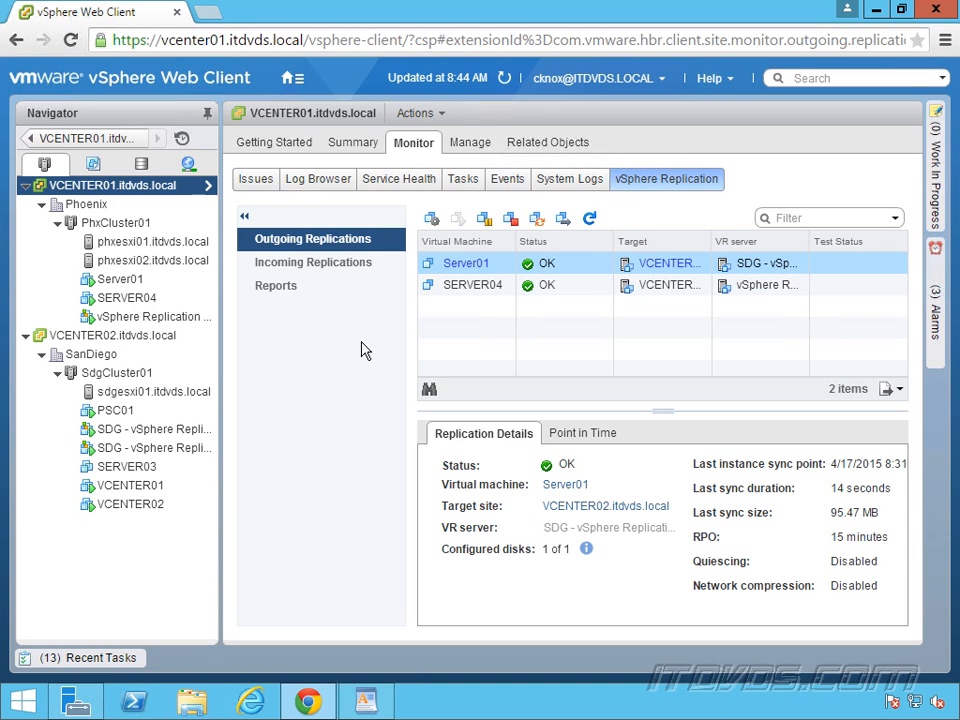
{"action": "mouse_move", "coordinate": [276, 340]}
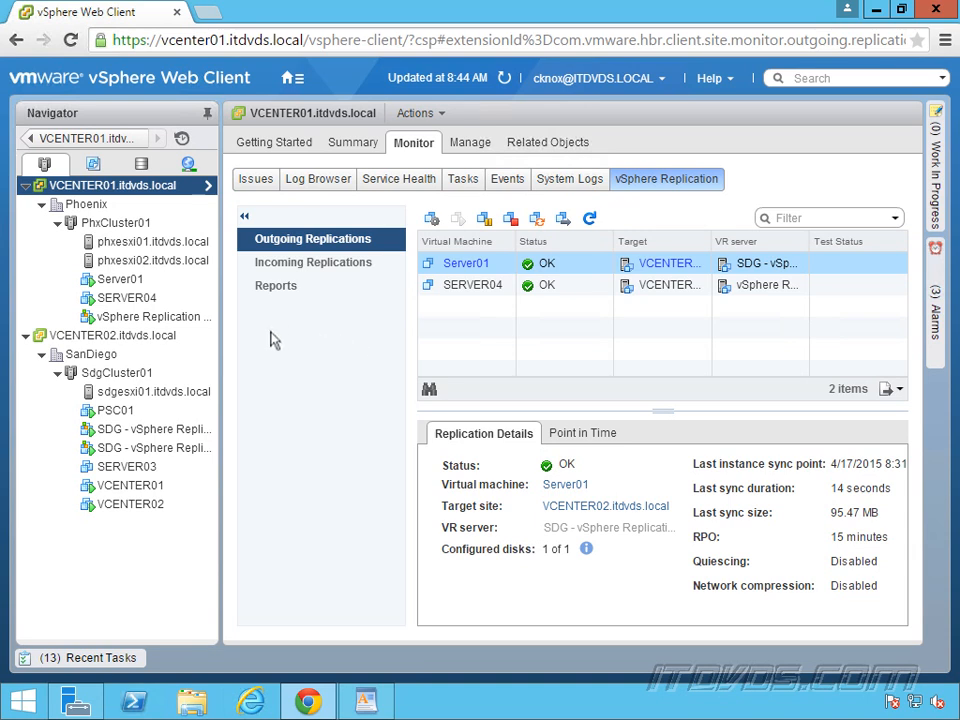
{"action": "left_click", "coordinate": [126, 296]}
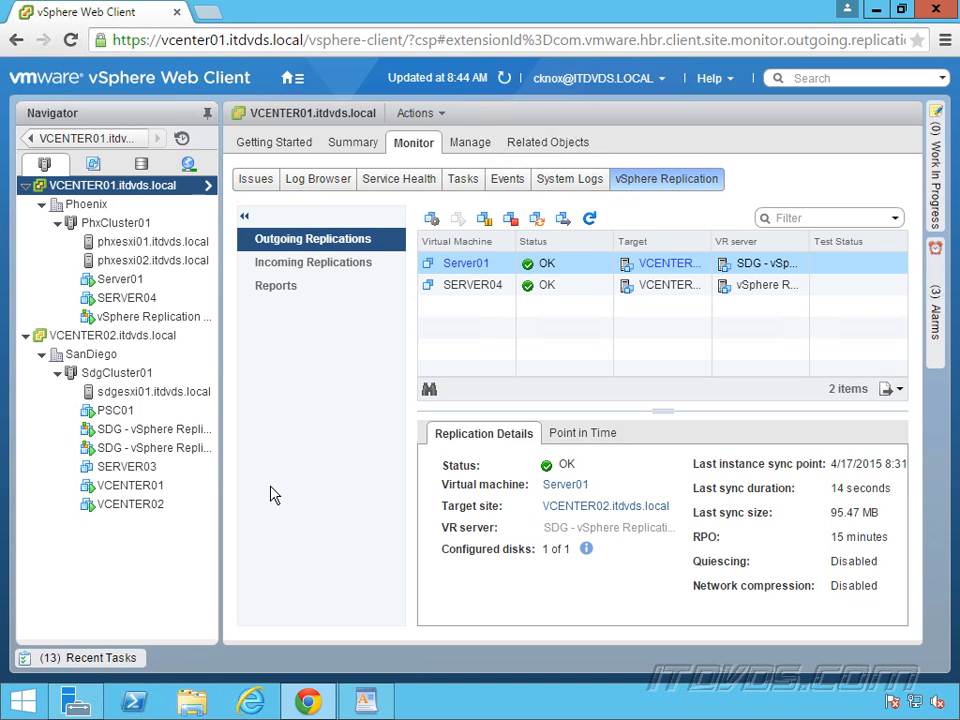
{"action": "mouse_move", "coordinate": [300, 348]}
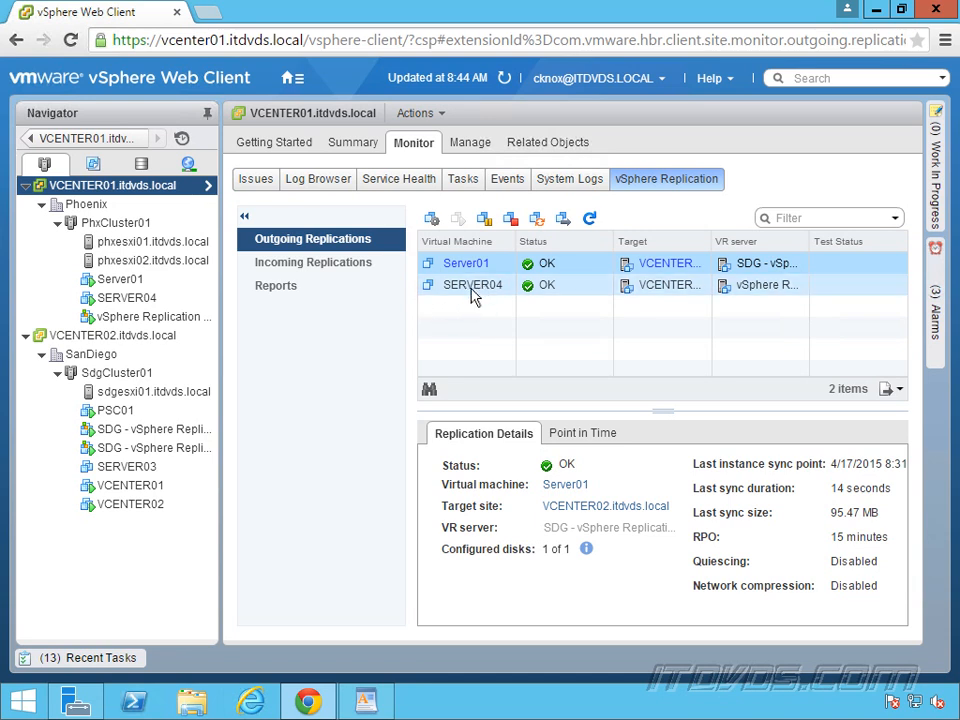
{"action": "left_click", "coordinate": [152, 428]}
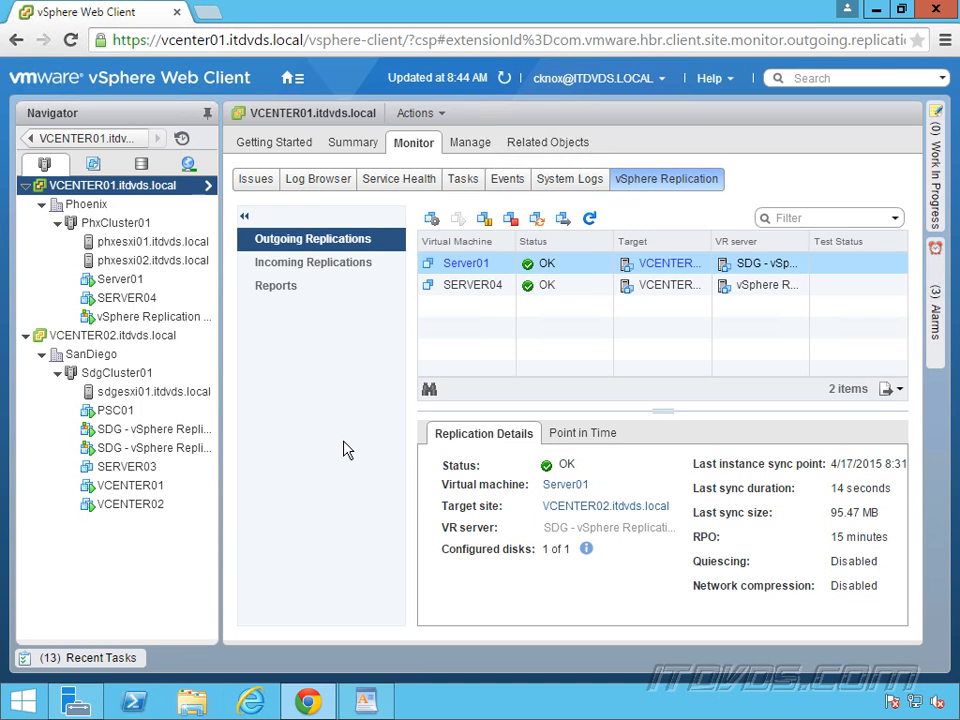
{"action": "left_click", "coordinate": [120, 280]}
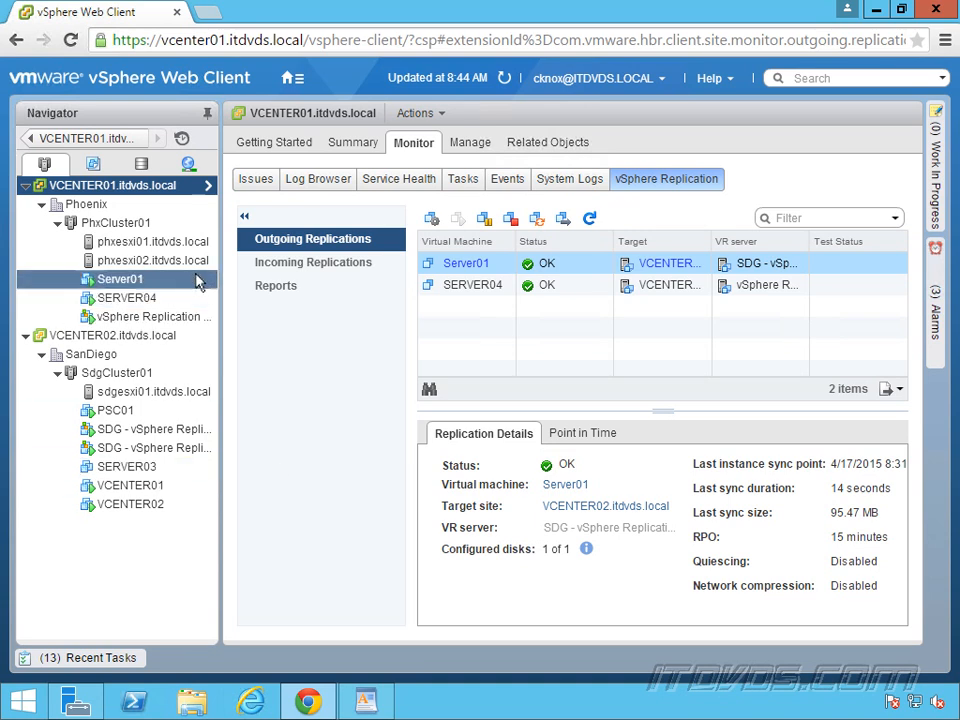
{"action": "mouse_move", "coordinate": [378, 414]}
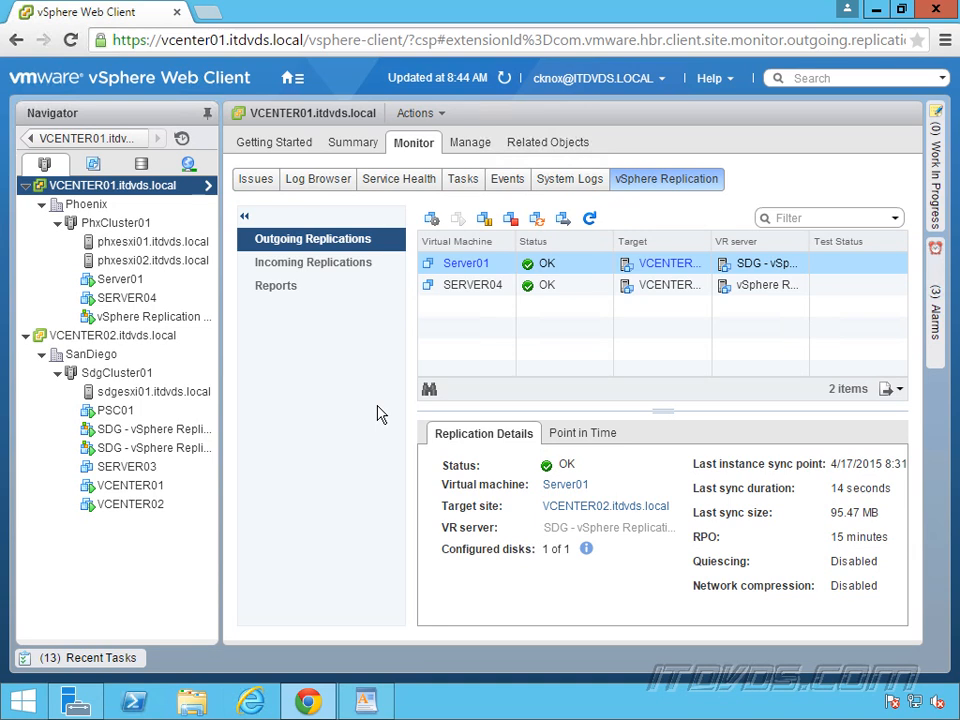
{"action": "left_click", "coordinate": [120, 280]}
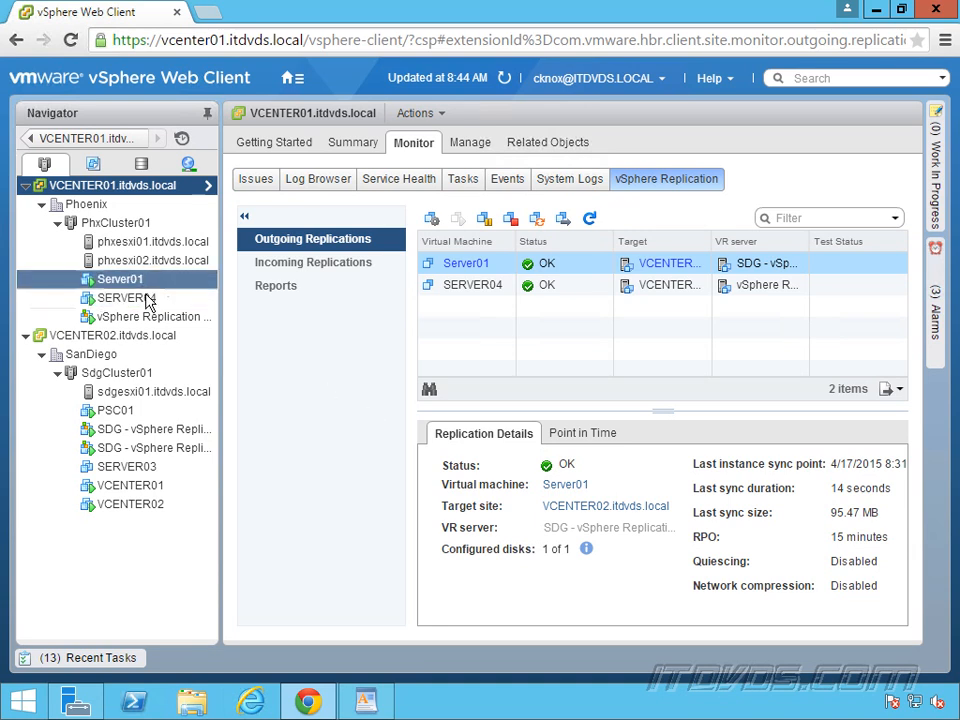
{"action": "mouse_move", "coordinate": [192, 300]}
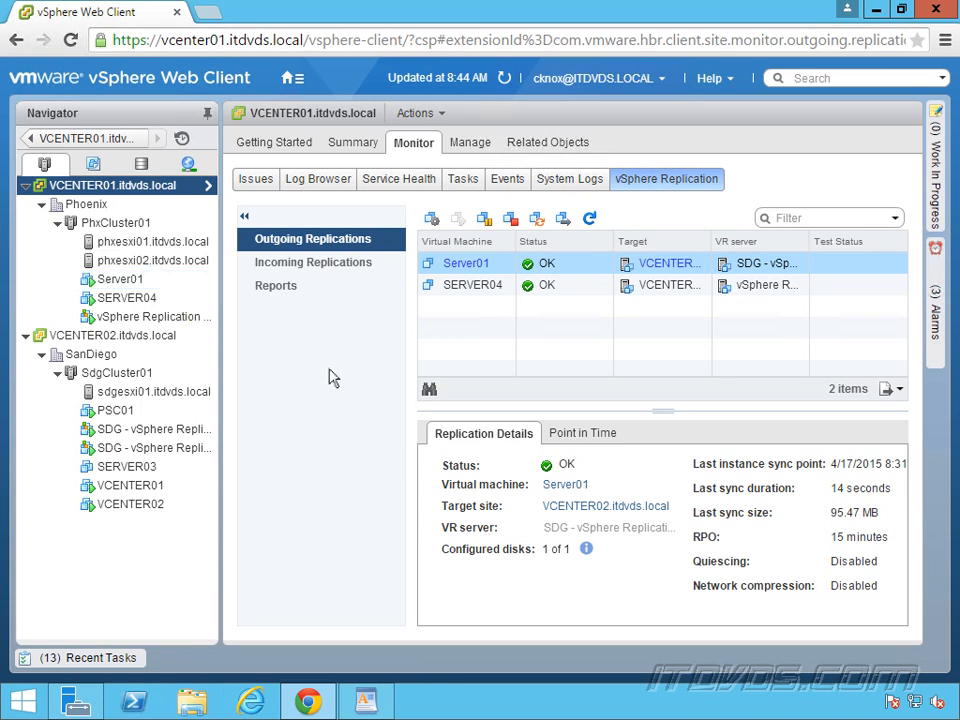
{"action": "mouse_move", "coordinate": [260, 460]}
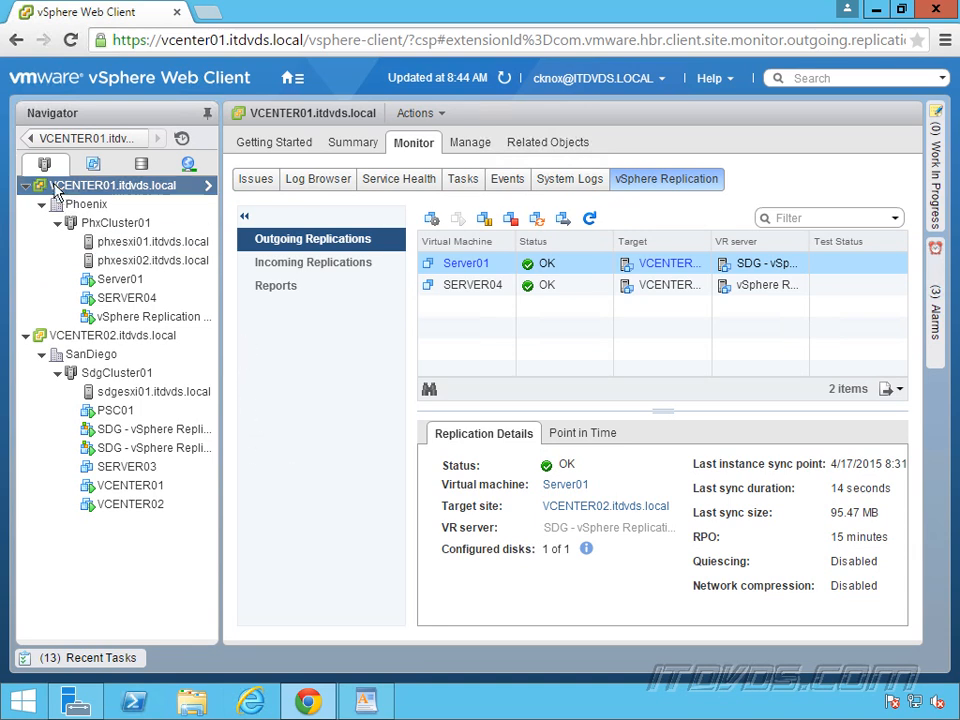
{"action": "left_click", "coordinate": [124, 466]}
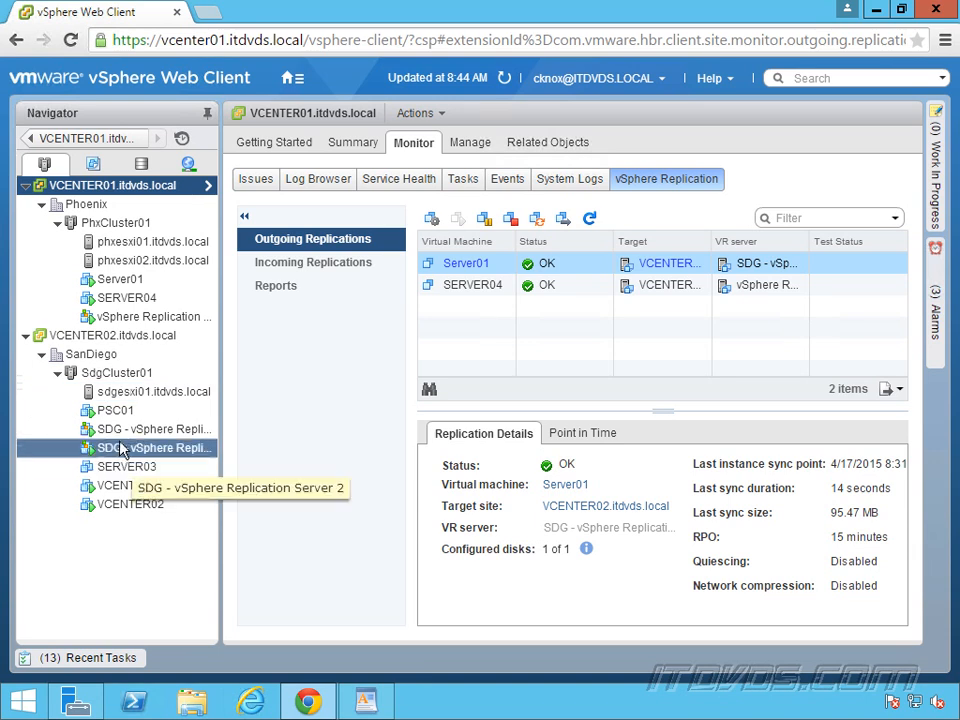
{"action": "left_click", "coordinate": [152, 240]}
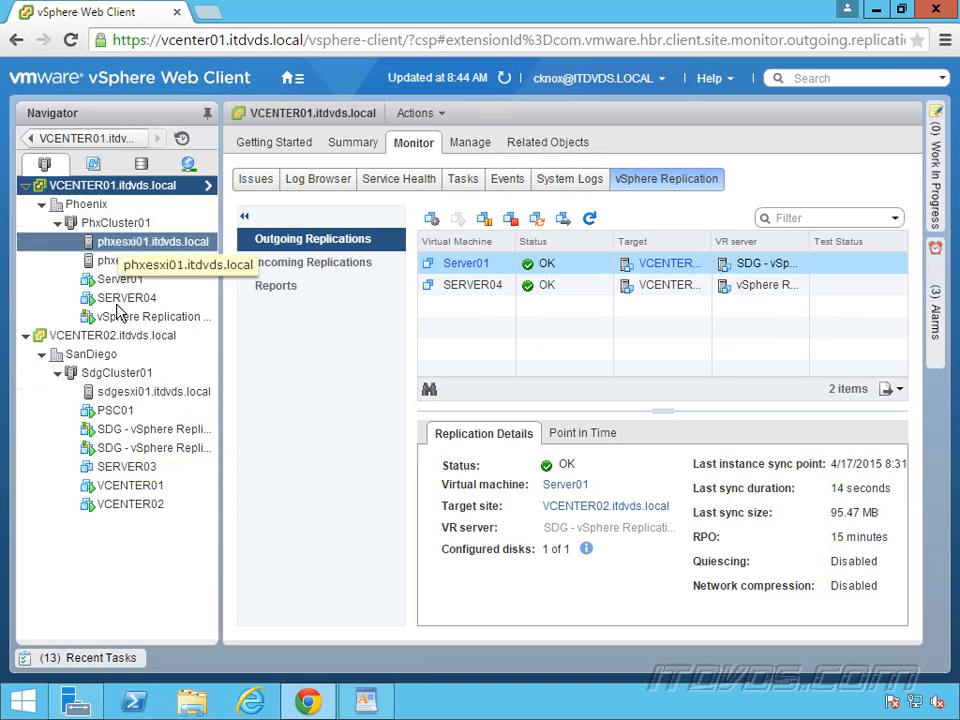
{"action": "left_click", "coordinate": [120, 280]}
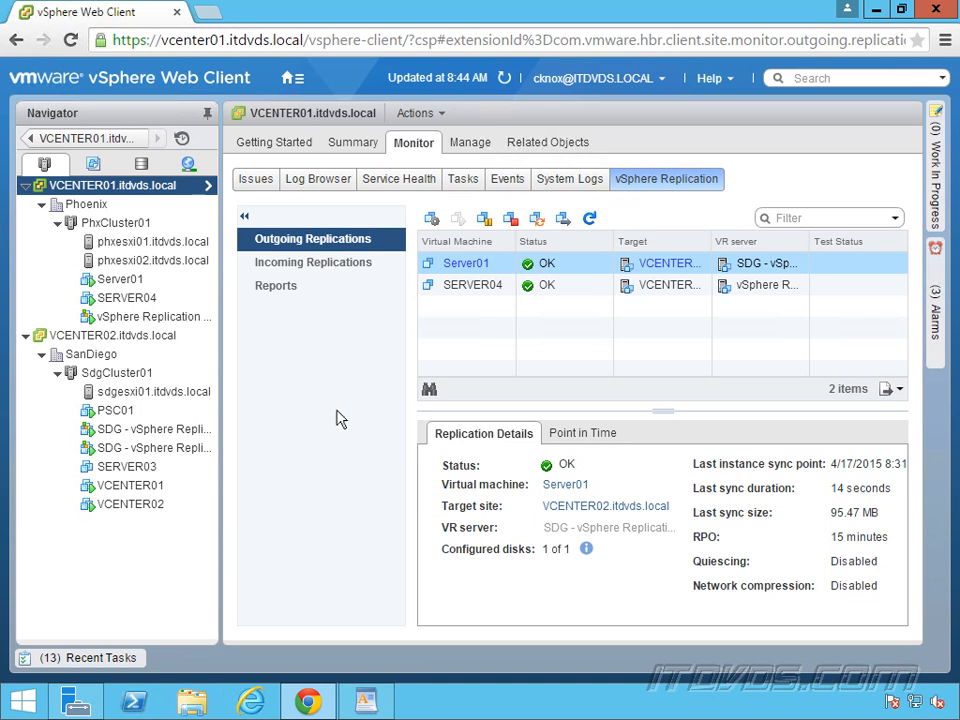
{"action": "mouse_move", "coordinate": [716, 188]}
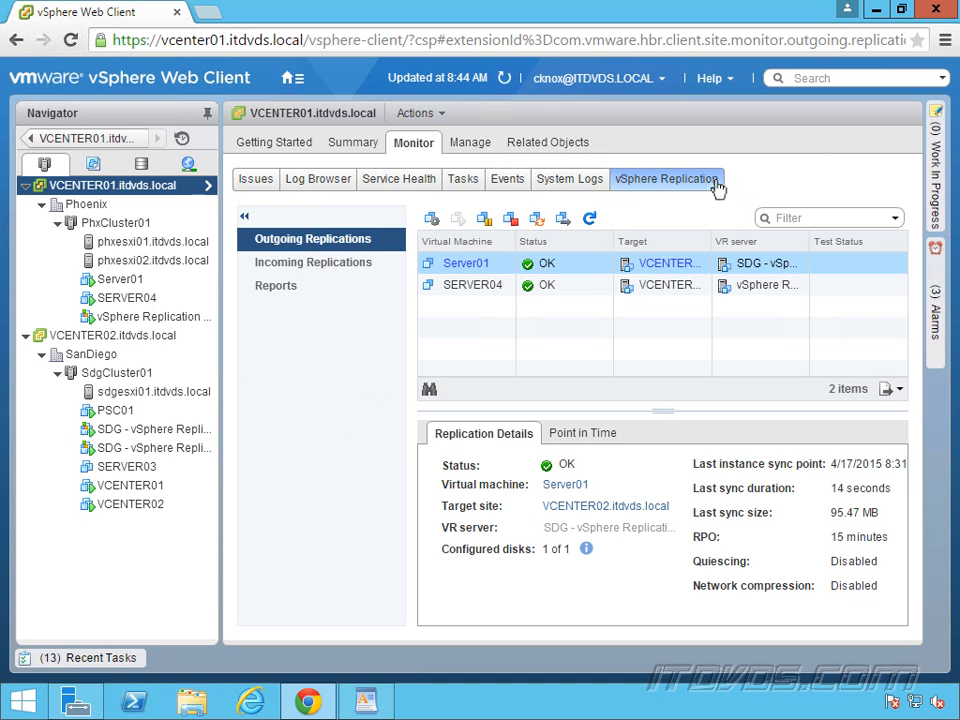
{"action": "mouse_move", "coordinate": [334, 420]}
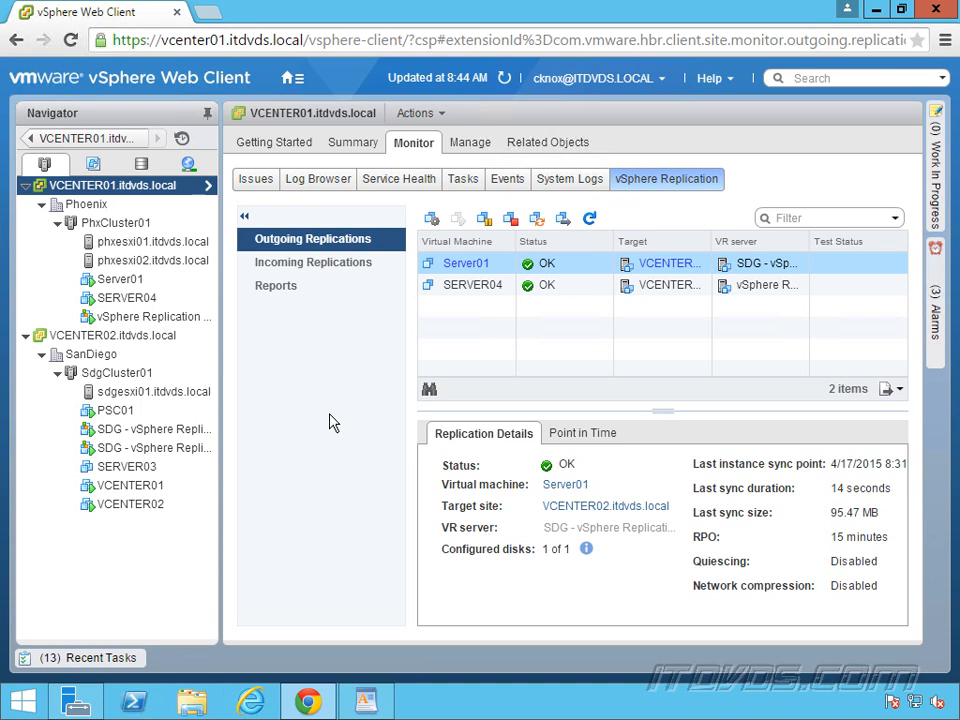
{"action": "mouse_move", "coordinate": [286, 424]}
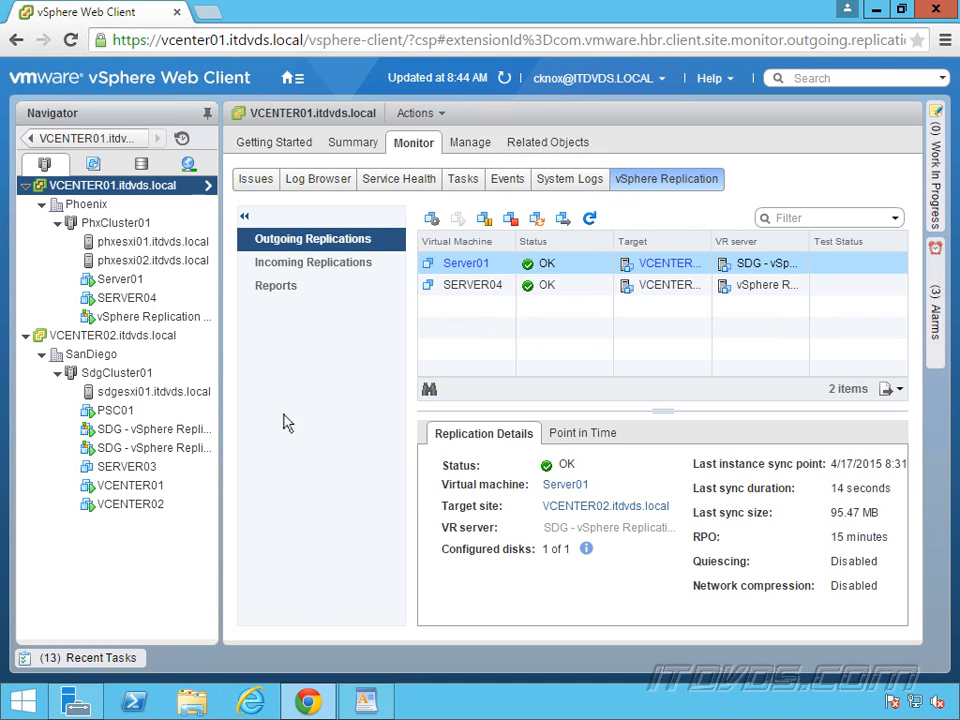
{"action": "mouse_move", "coordinate": [328, 396]}
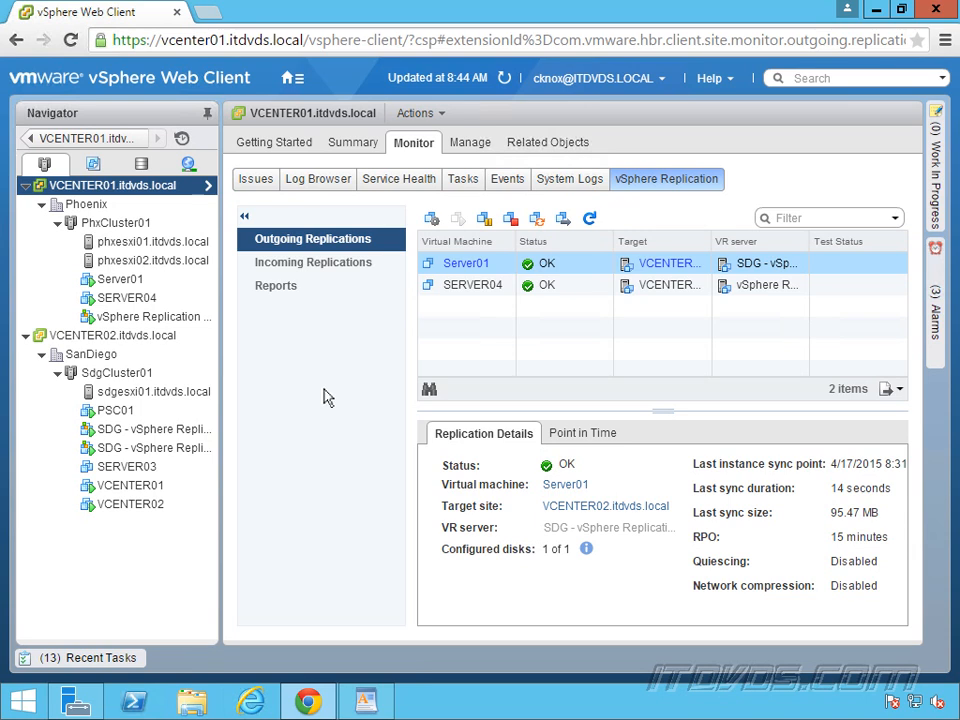